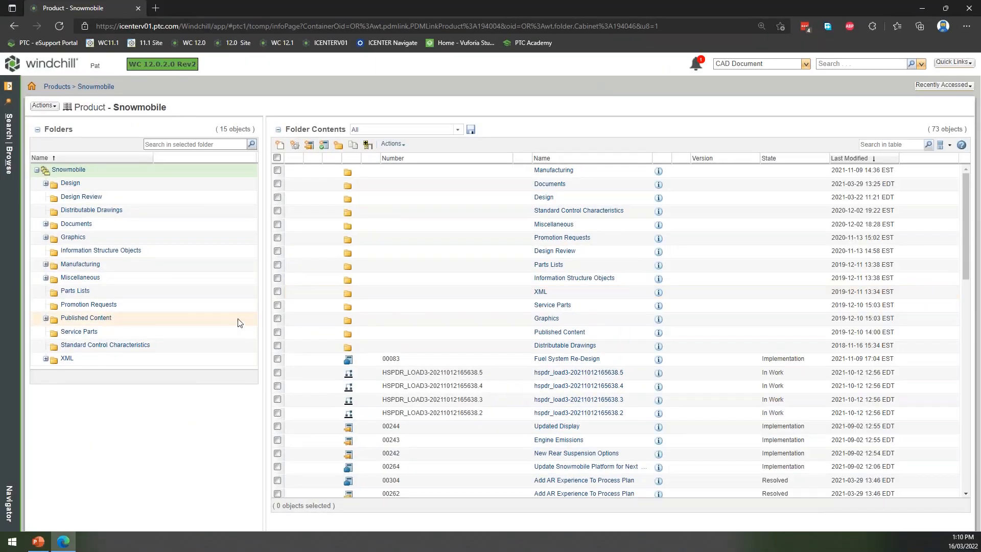
mouse_move(228, 332)
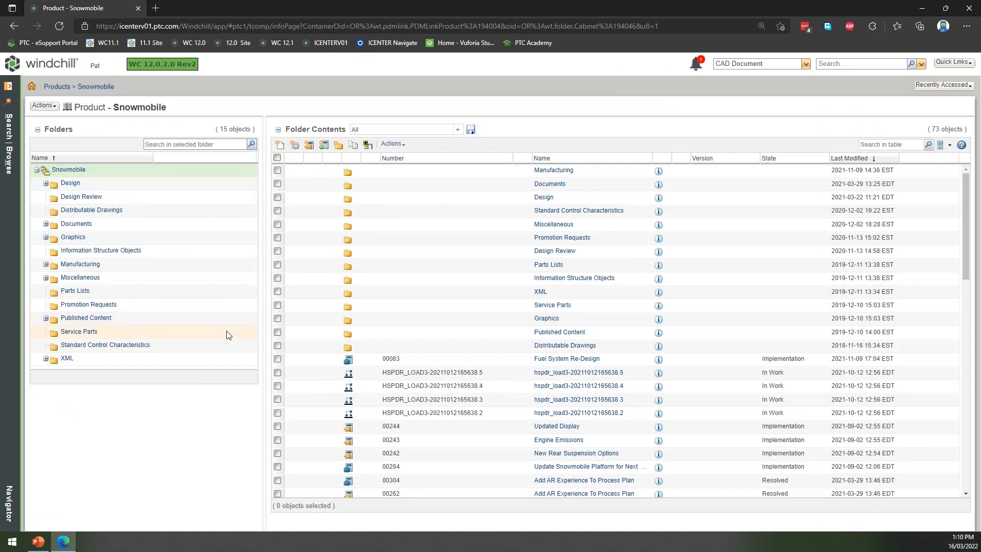
mouse_move(218, 291)
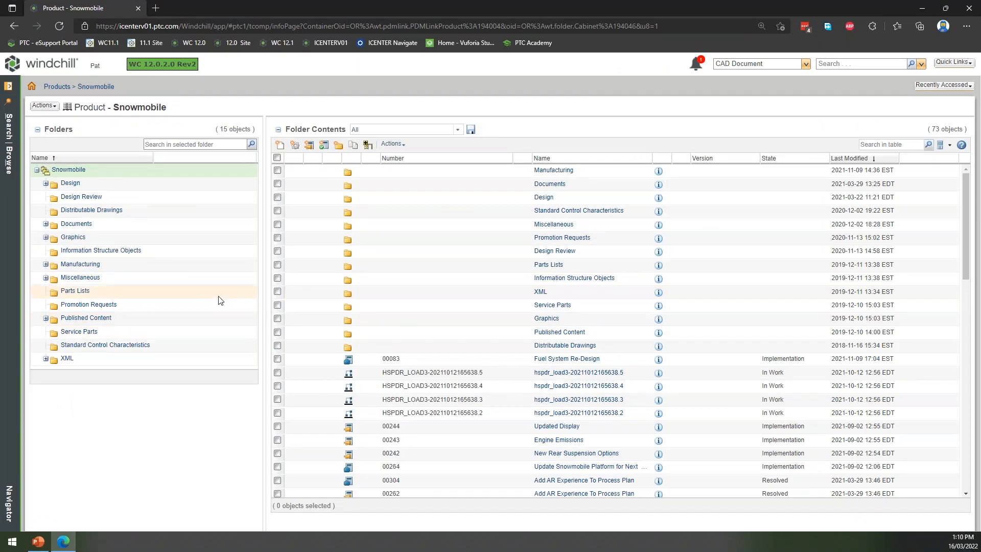
mouse_move(206, 295)
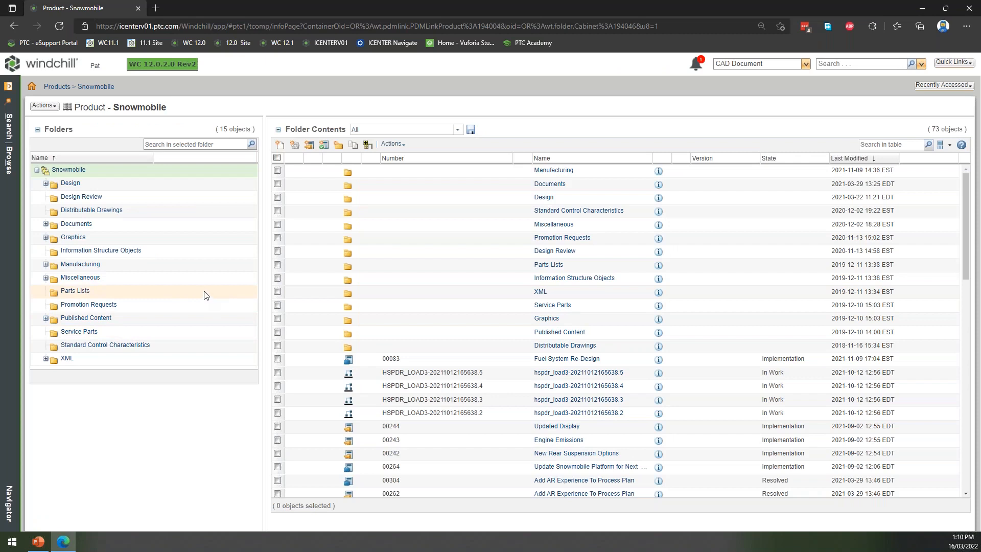
mouse_move(178, 253)
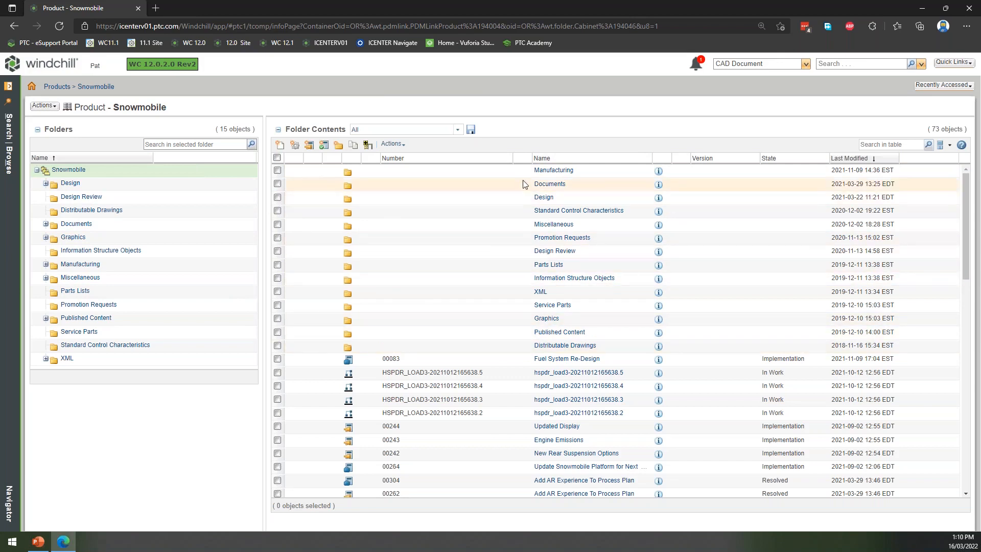
Sort the Snowmobile product's folder contents alphabetically by the Name column
left_click(540, 157)
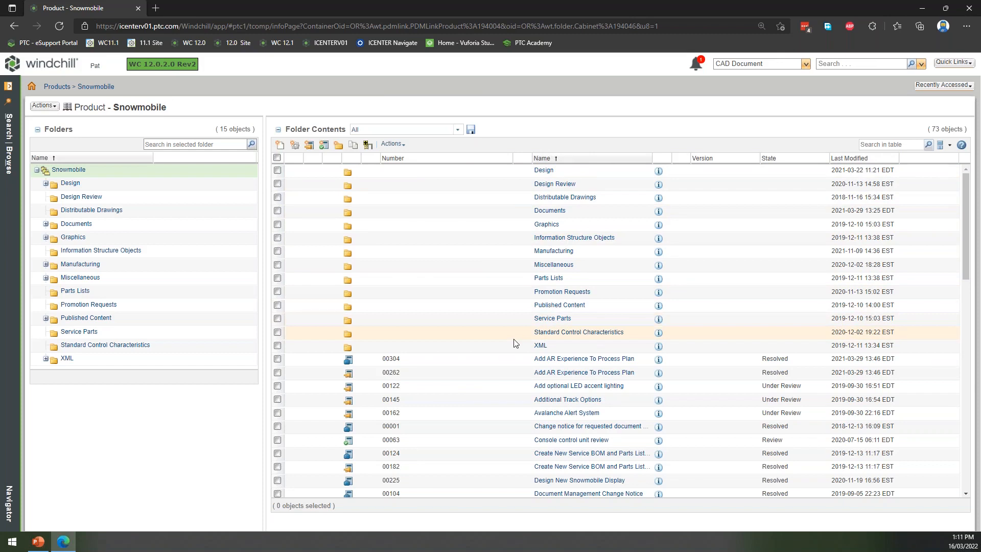
mouse_move(495, 331)
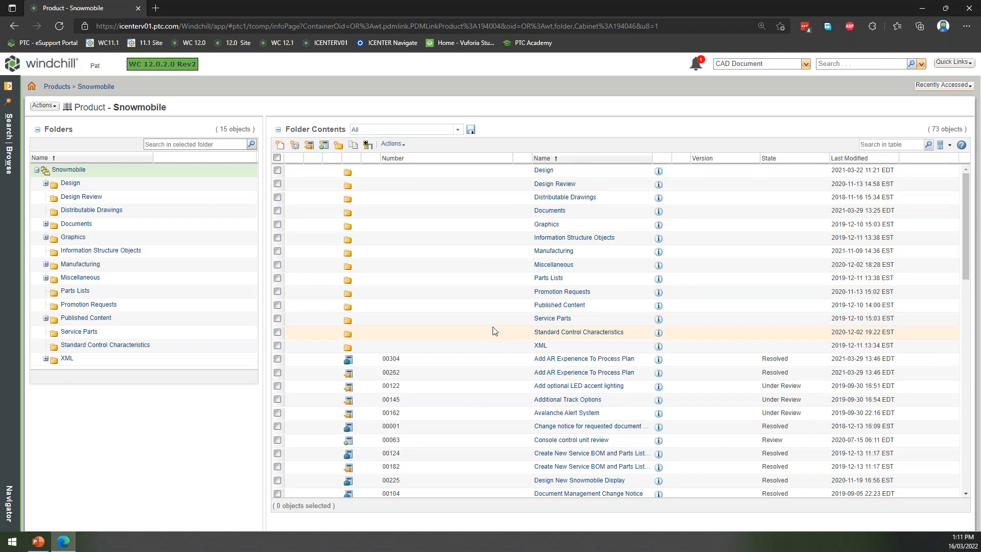
mouse_move(339, 305)
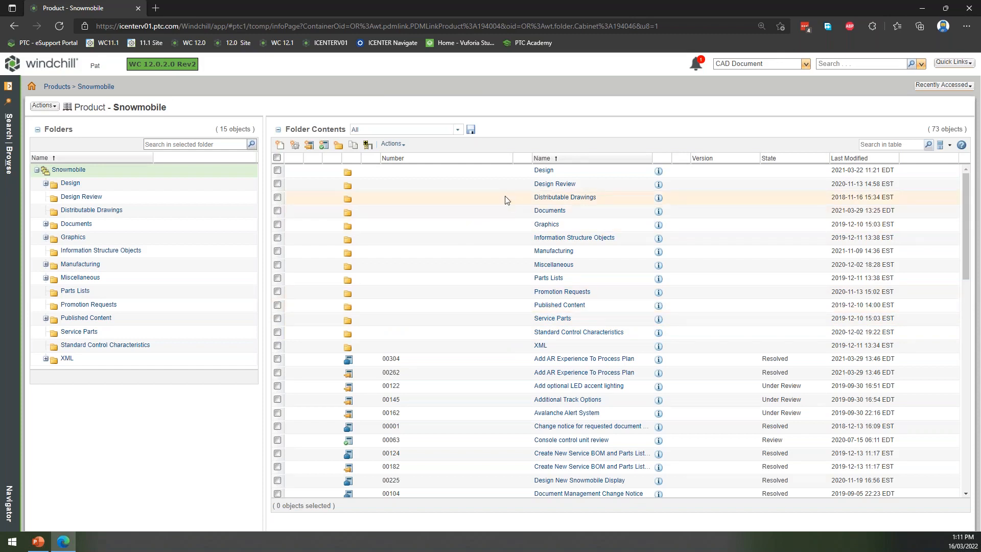
mouse_move(549, 211)
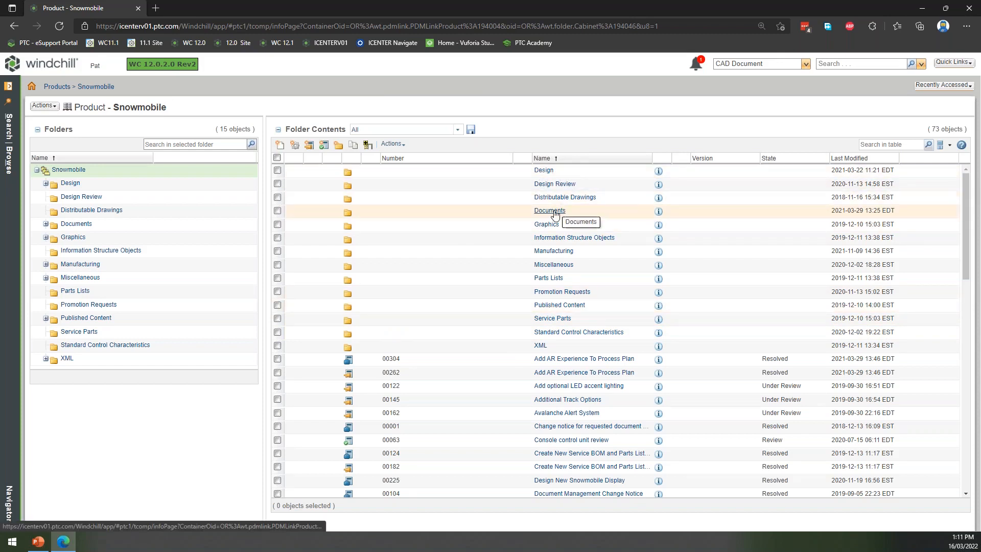
Browse the Documents folder's 48 documents and dismiss the 2019 800 INDY XC 129 info card
left_click(548, 210)
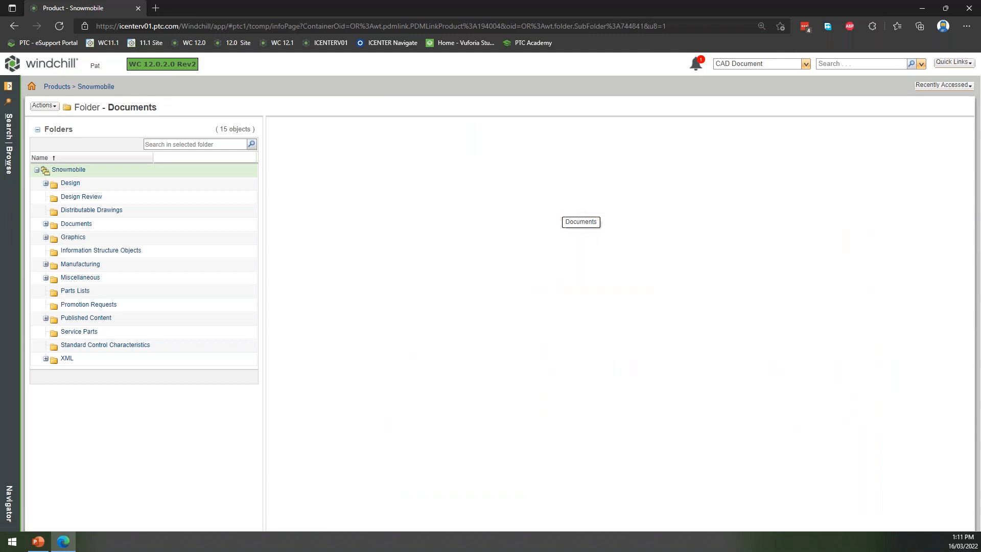
left_click(76, 224)
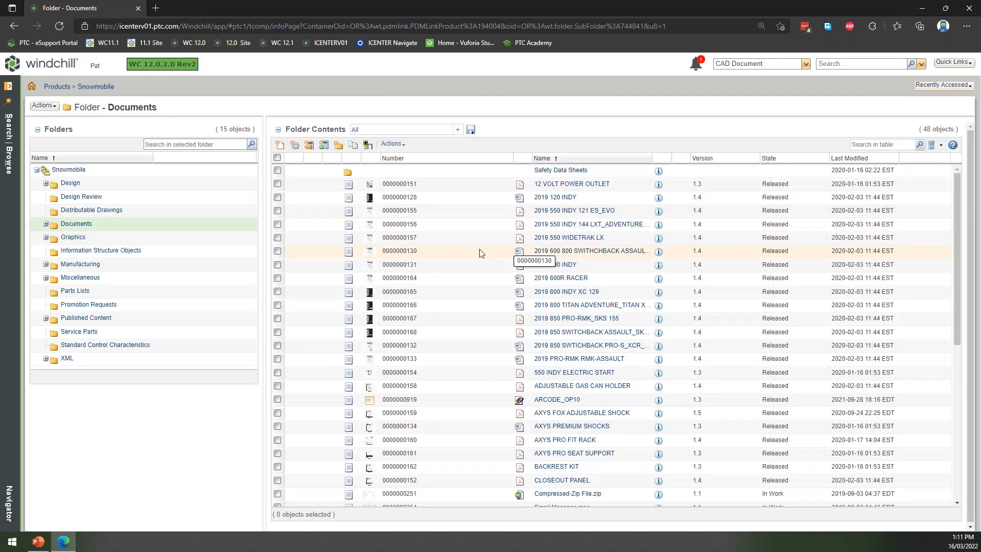
mouse_move(470, 275)
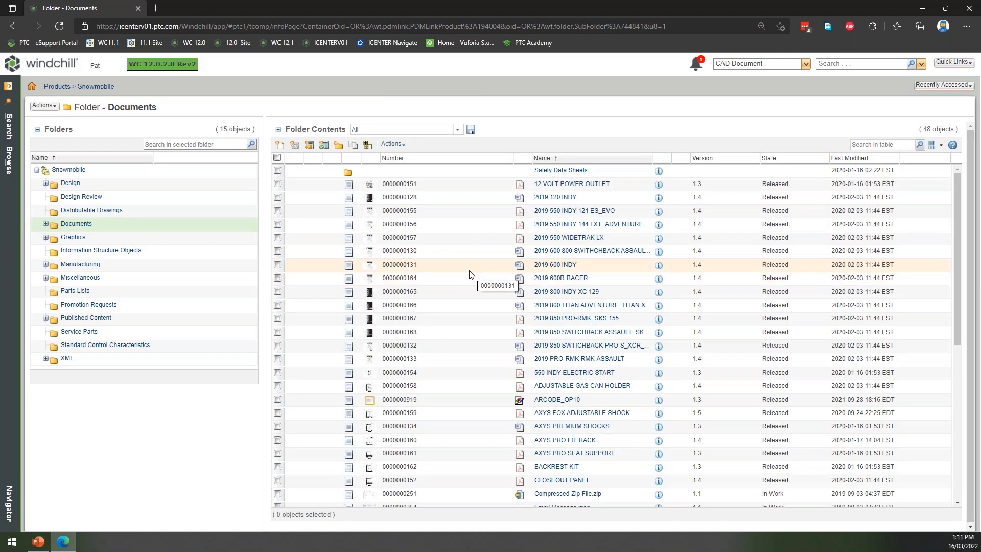
scroll("down", 3)
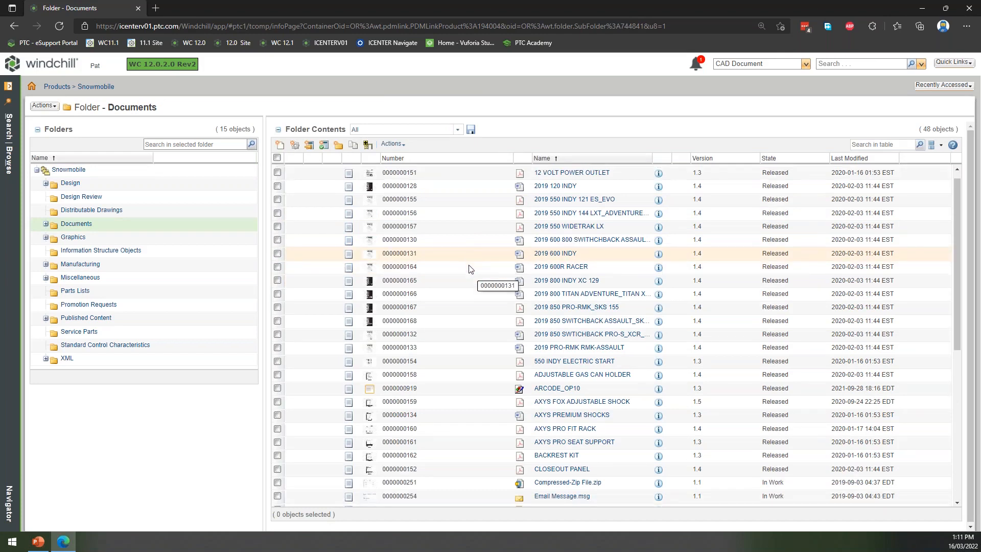
scroll("down", 3)
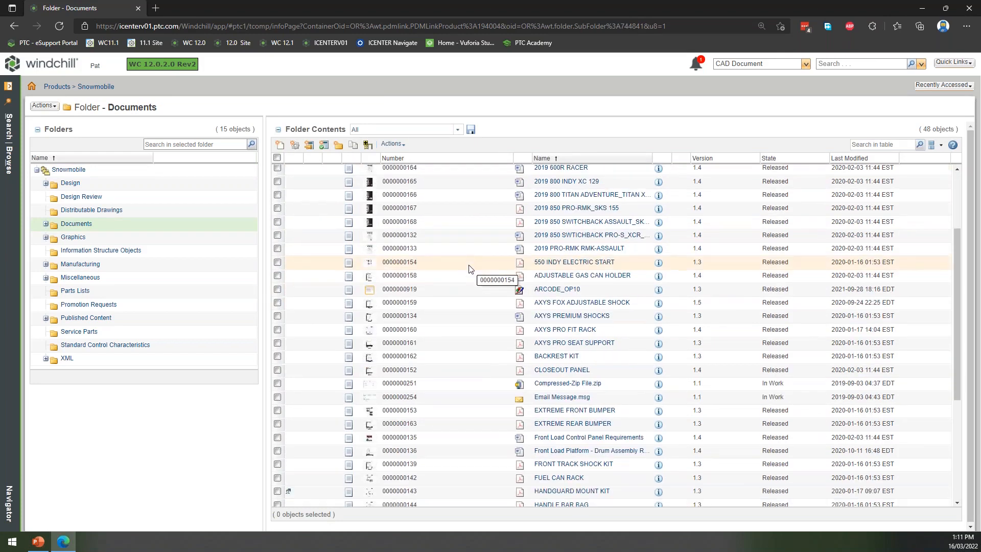
scroll("down", 3)
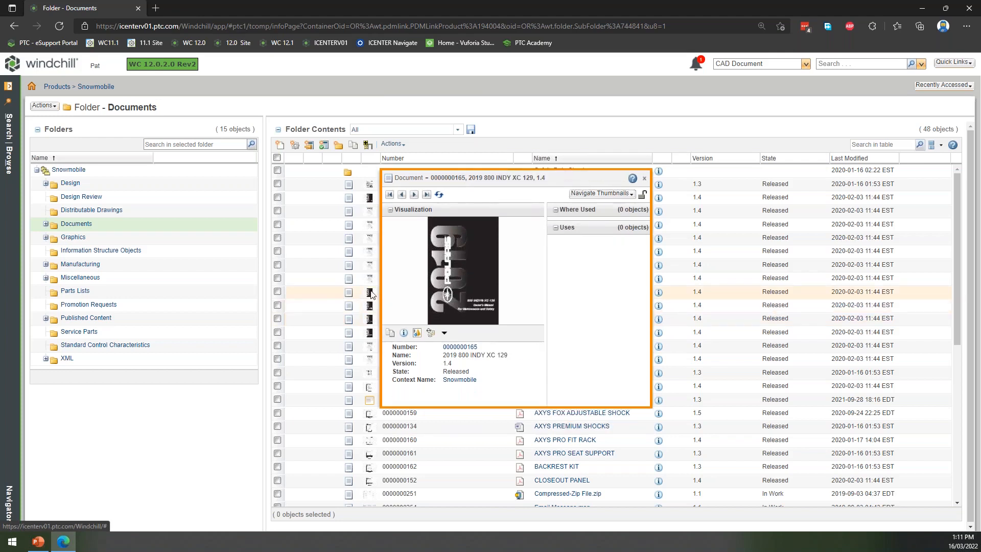
mouse_move(371, 294)
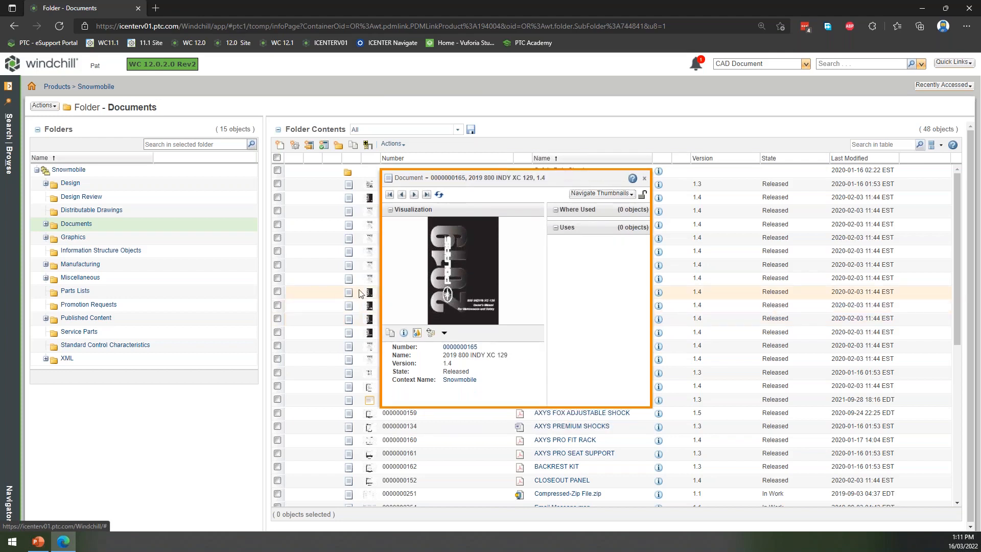
left_click(644, 179)
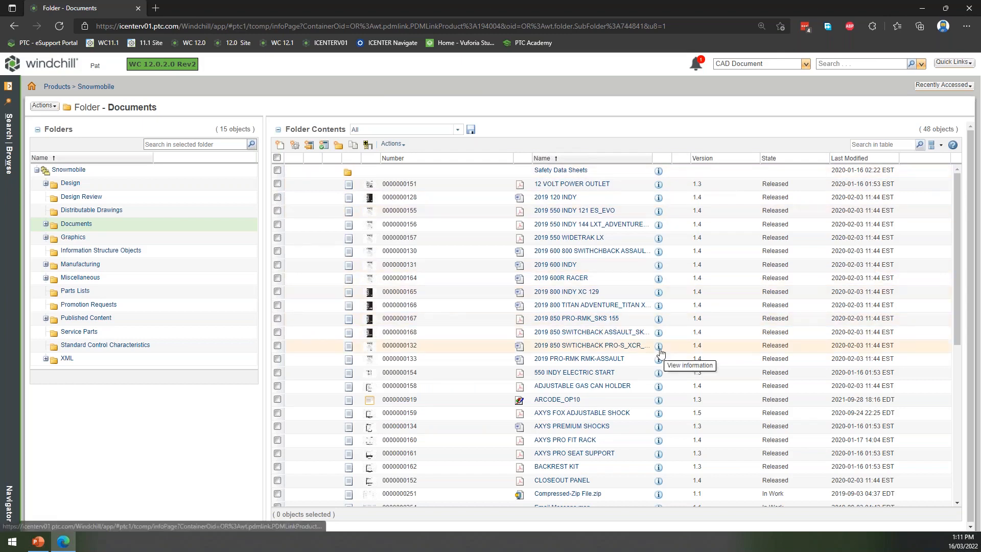
mouse_move(659, 305)
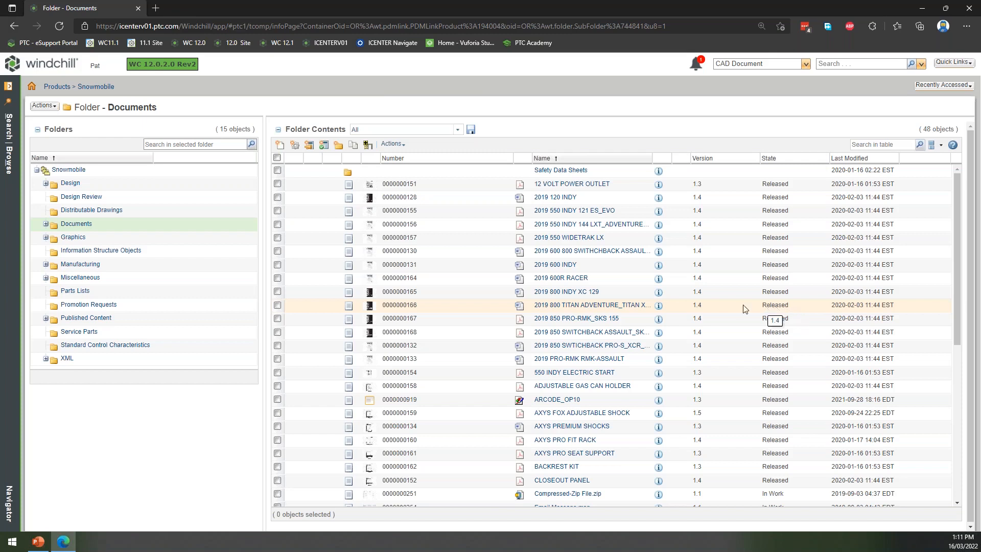
mouse_move(742, 307)
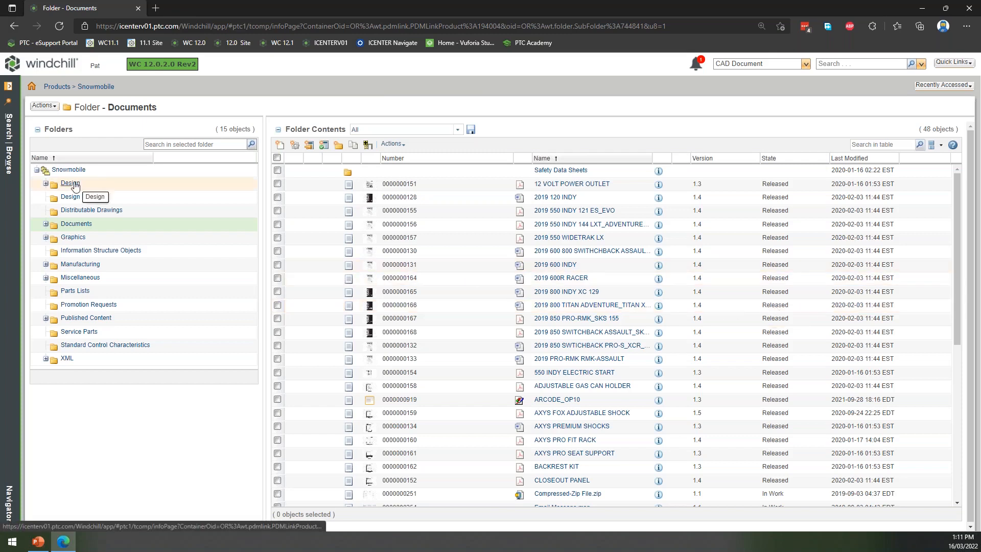
Reach 1543908.asm through the Design folder's CAD Data listing and show its details page
left_click(70, 183)
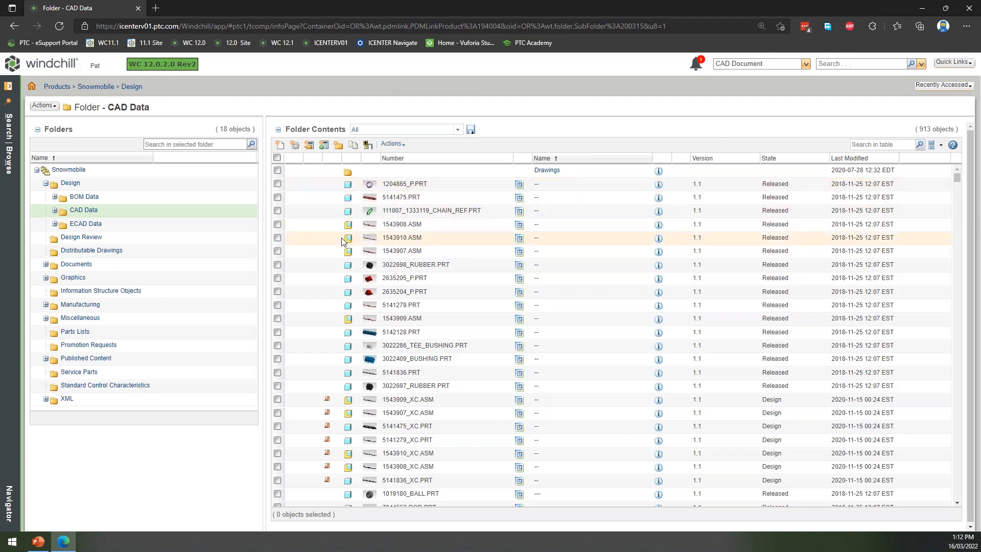
scroll("down", 3)
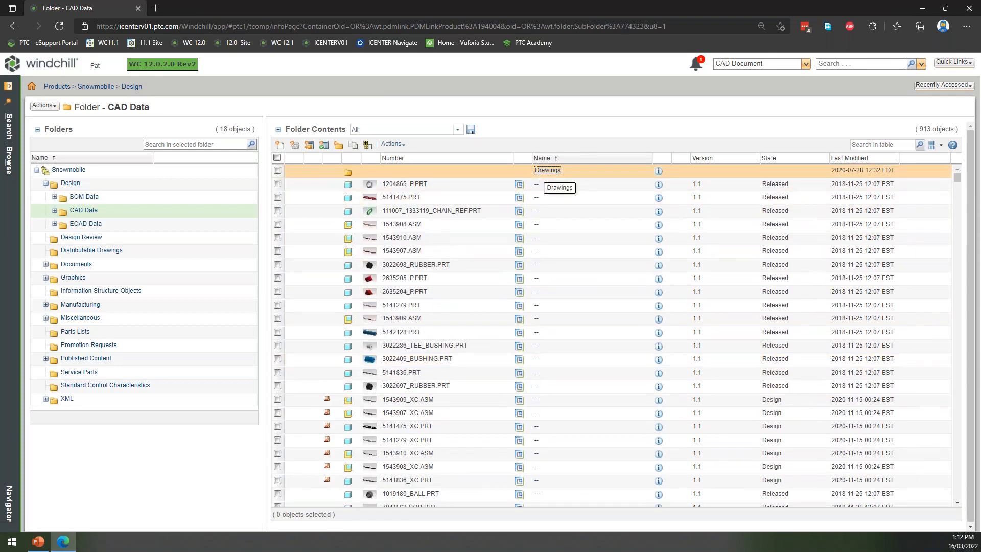
double_click(546, 169)
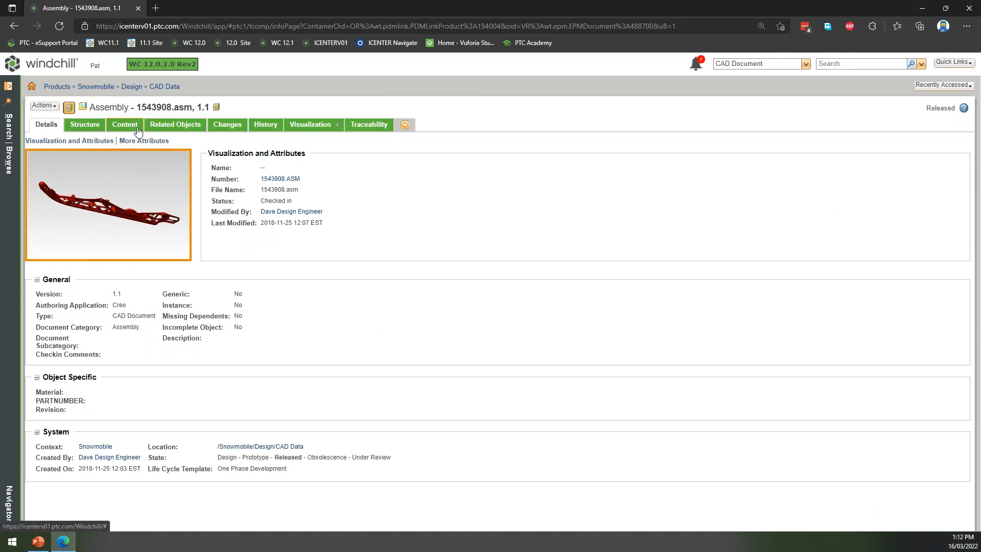
Follow Where Used from PRO-CC REAR SUSPENSION up to snowmobile_master_assy.asm and show its details
left_click(175, 125)
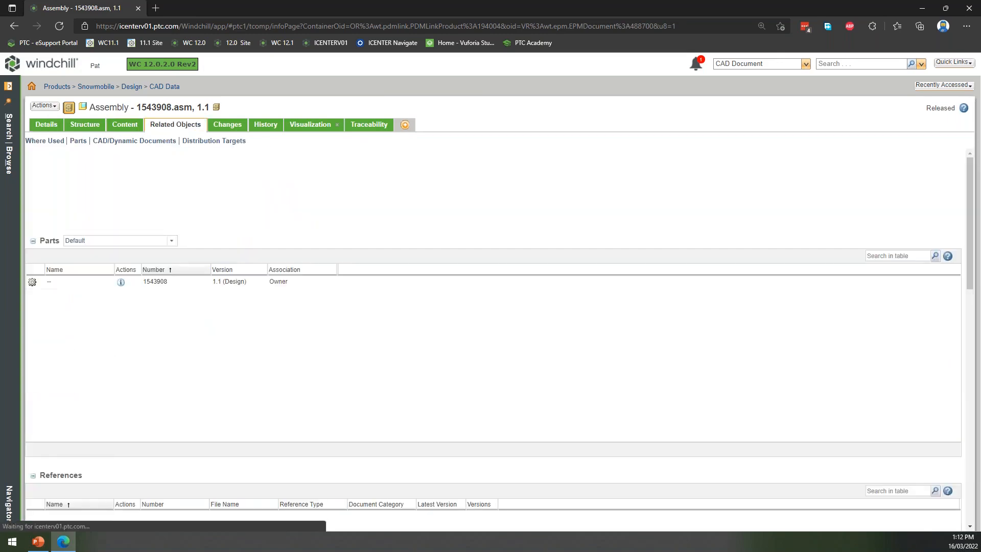
left_click(44, 140)
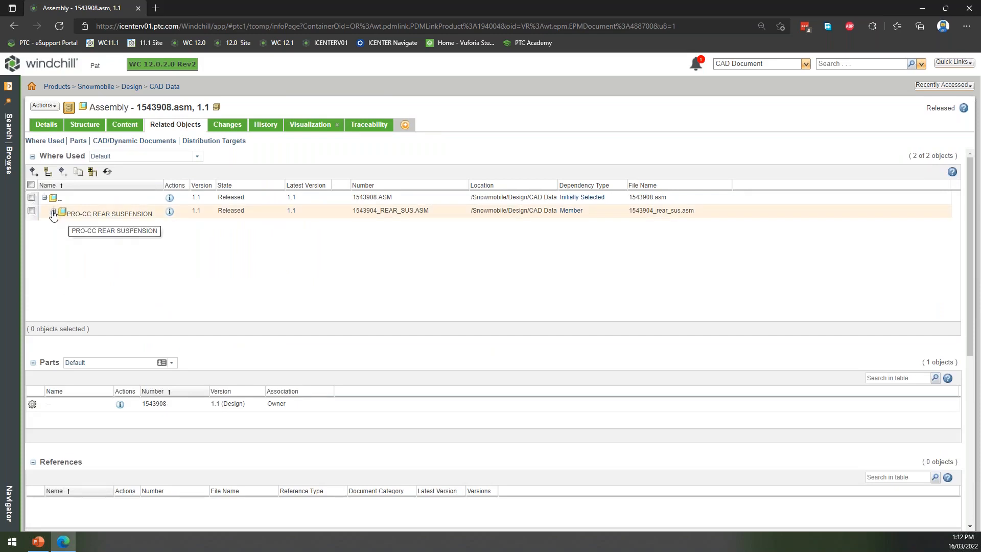
left_click(54, 214)
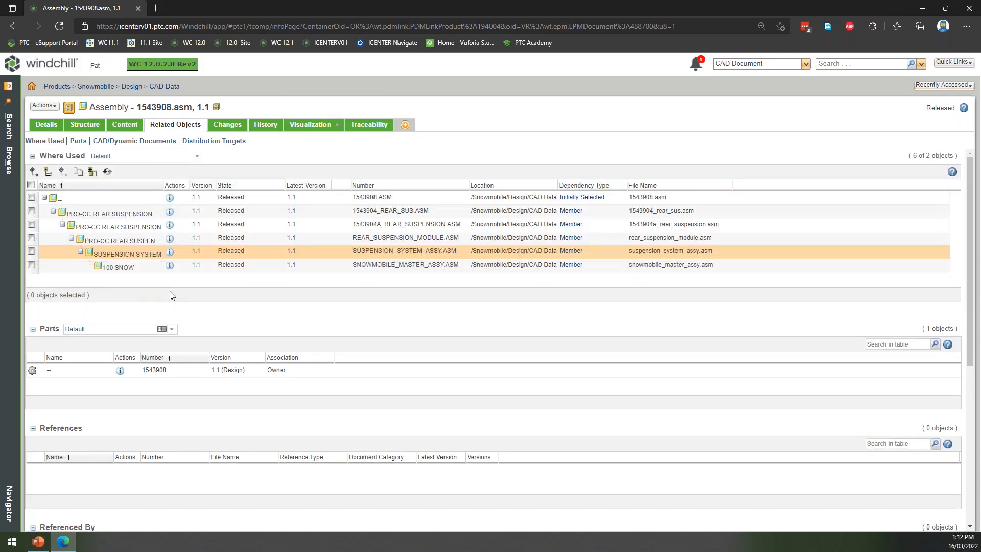
mouse_move(170, 266)
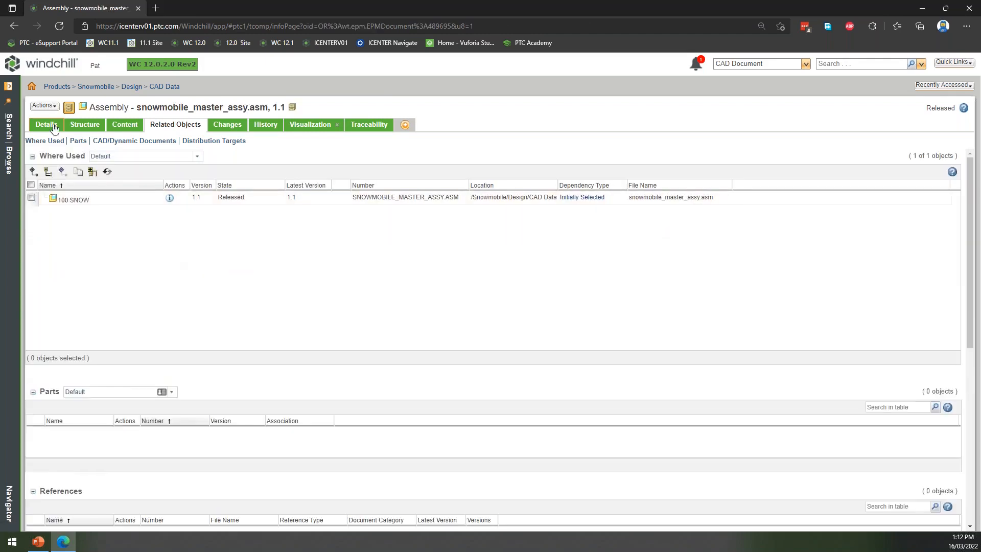
left_click(45, 125)
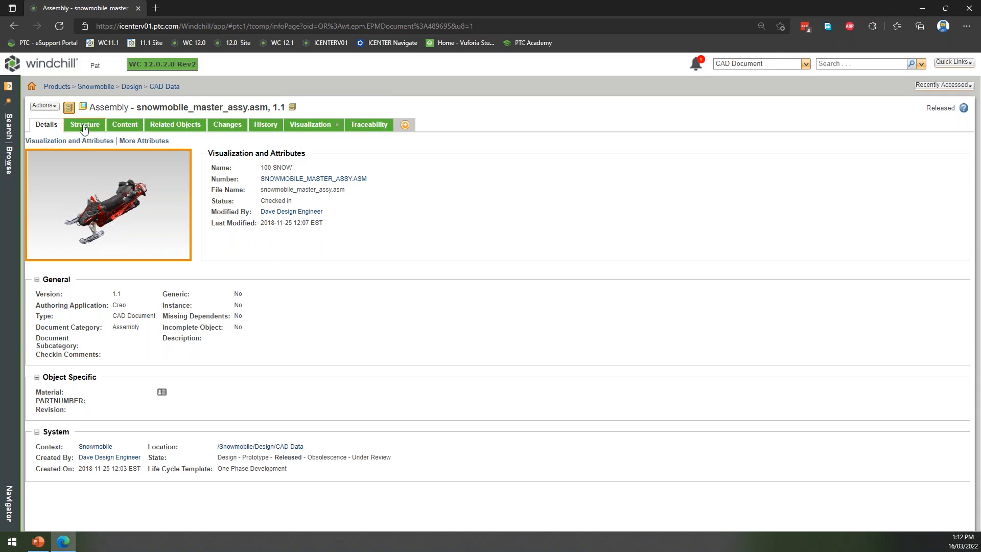
mouse_move(85, 124)
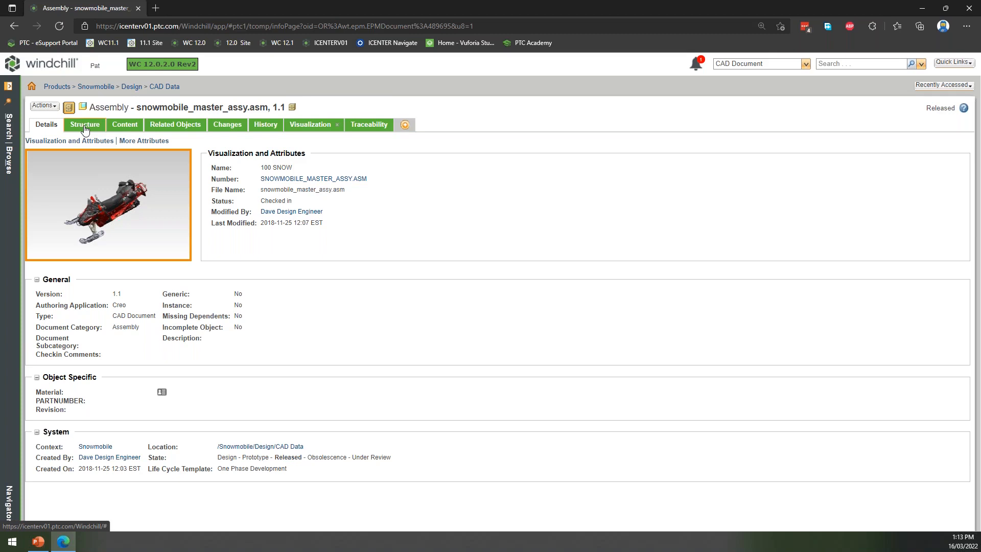
Expand the master assembly structure and highlight the hood and body modules in the 3D view
left_click(85, 125)
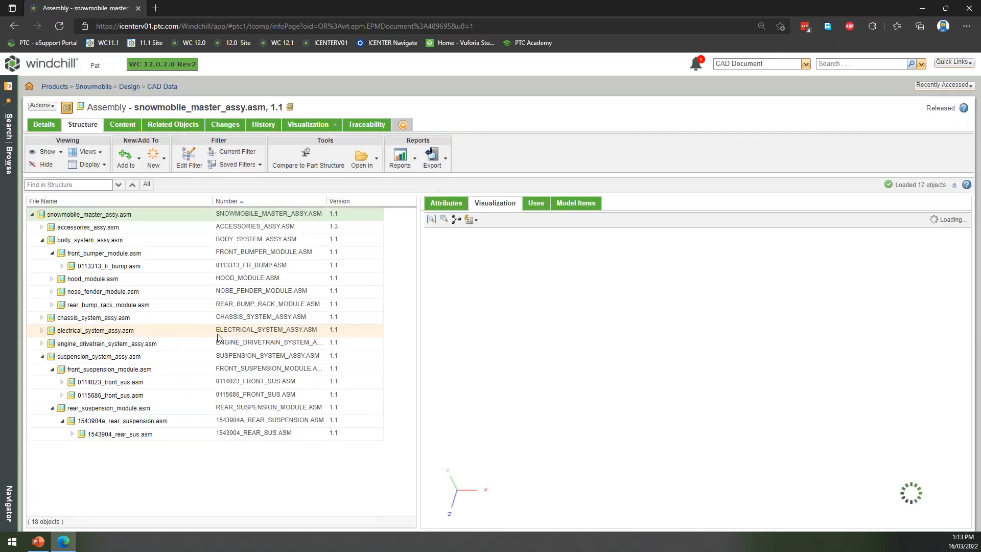
left_click(90, 239)
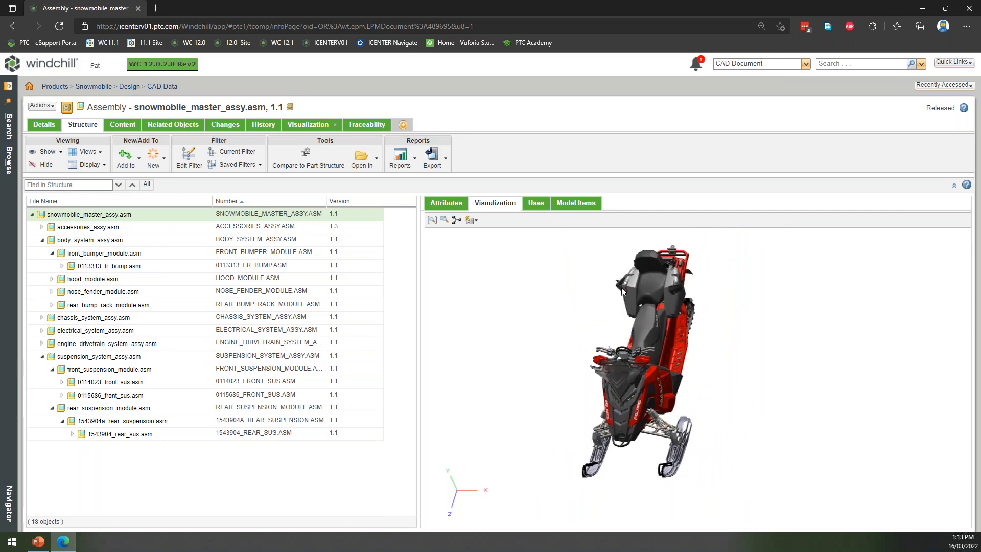
mouse_move(458, 289)
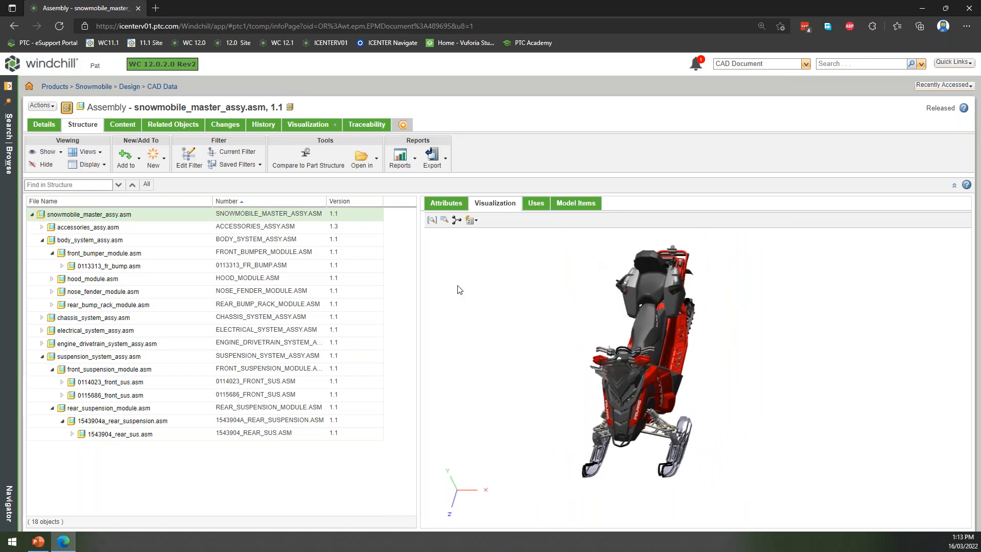
mouse_move(507, 299)
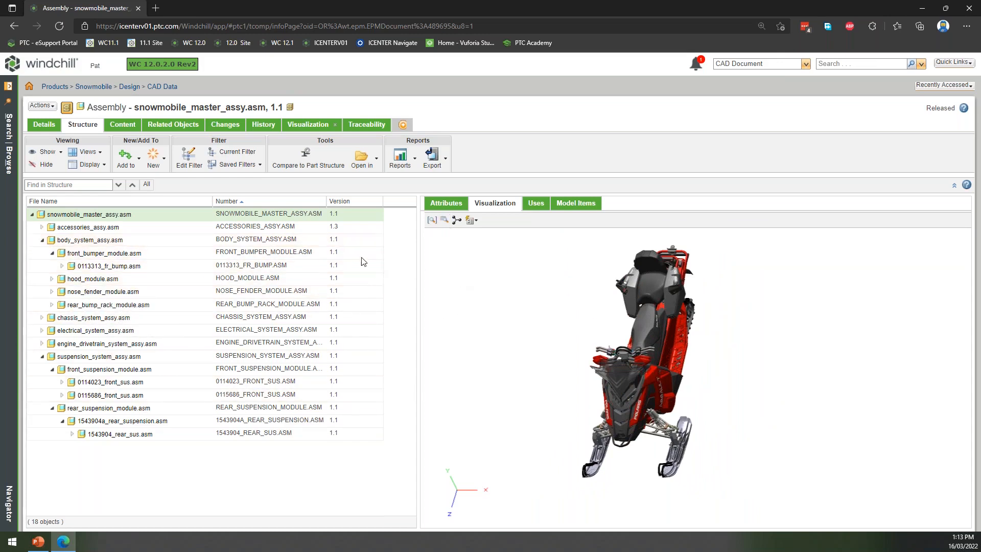
left_click(110, 266)
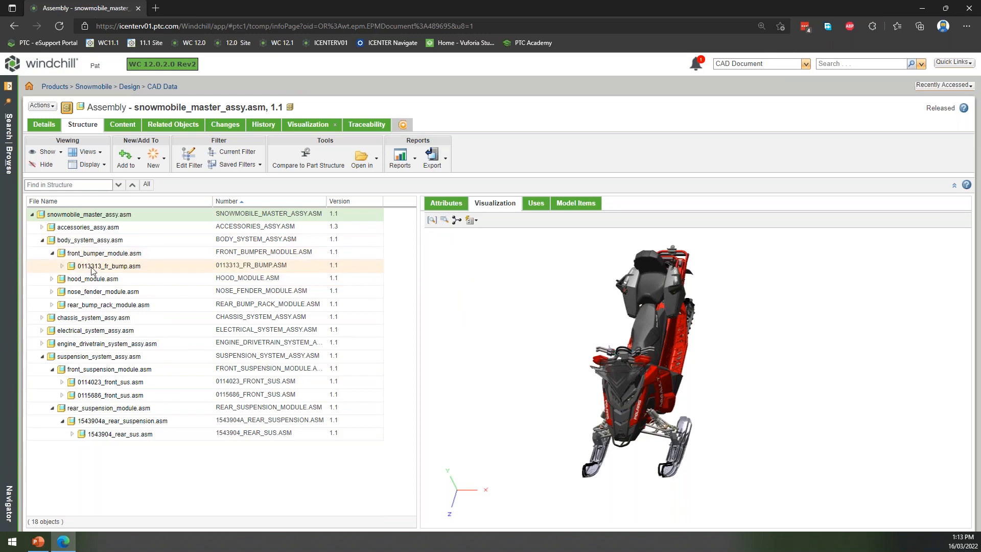
mouse_move(102, 291)
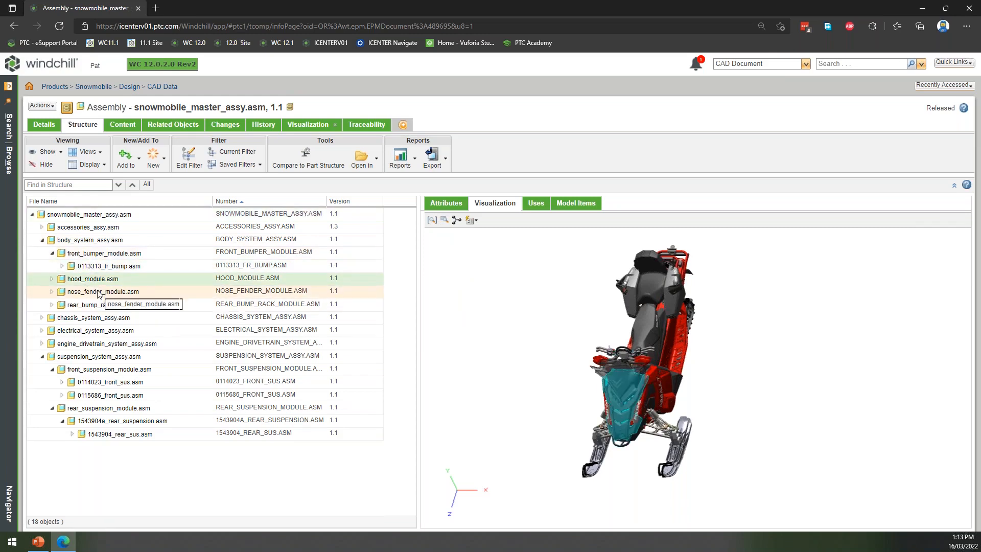
left_click(109, 304)
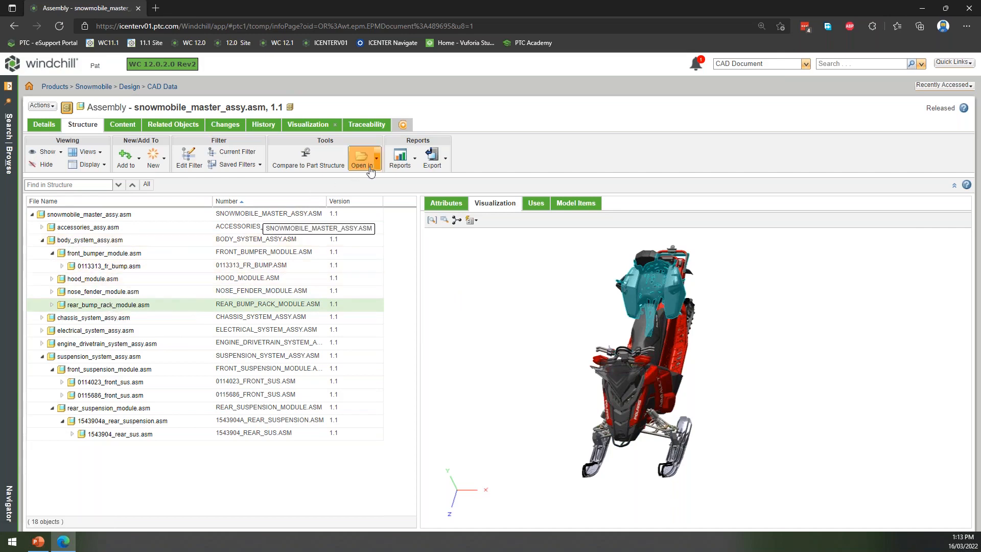
left_click(399, 156)
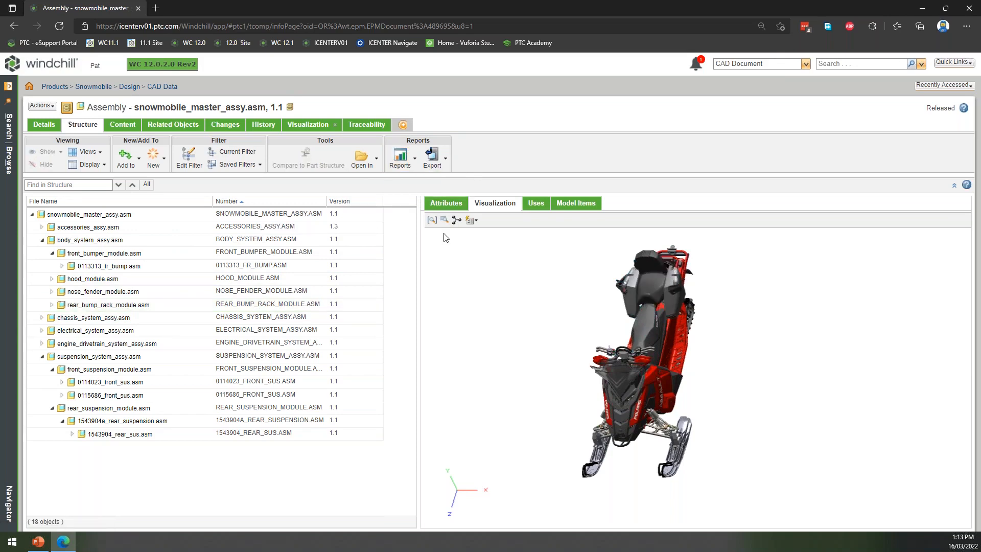
Review hood, front bumper and engine_drivetrain_system_assy.asm attributes, then list the seven modules it uses
left_click(91, 278)
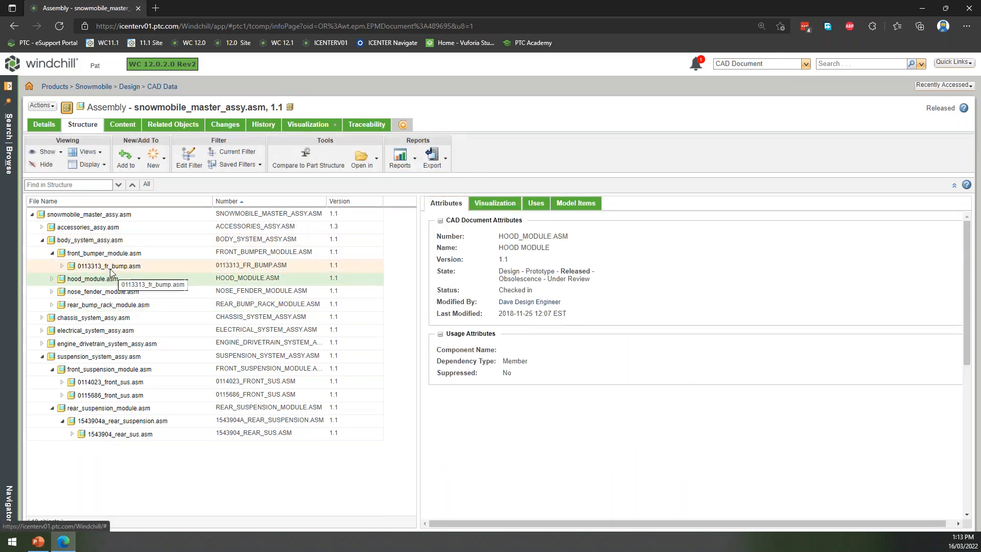
left_click(110, 265)
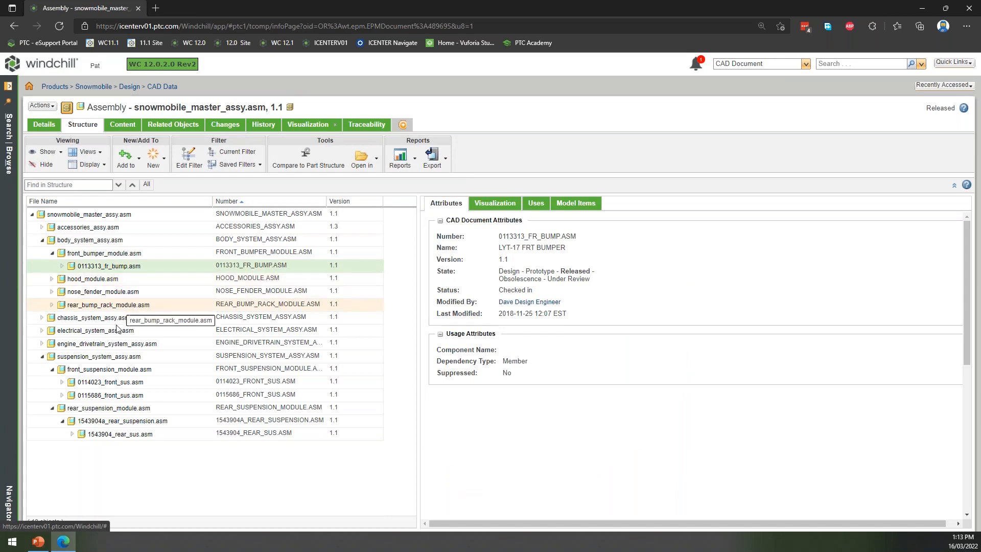
left_click(106, 343)
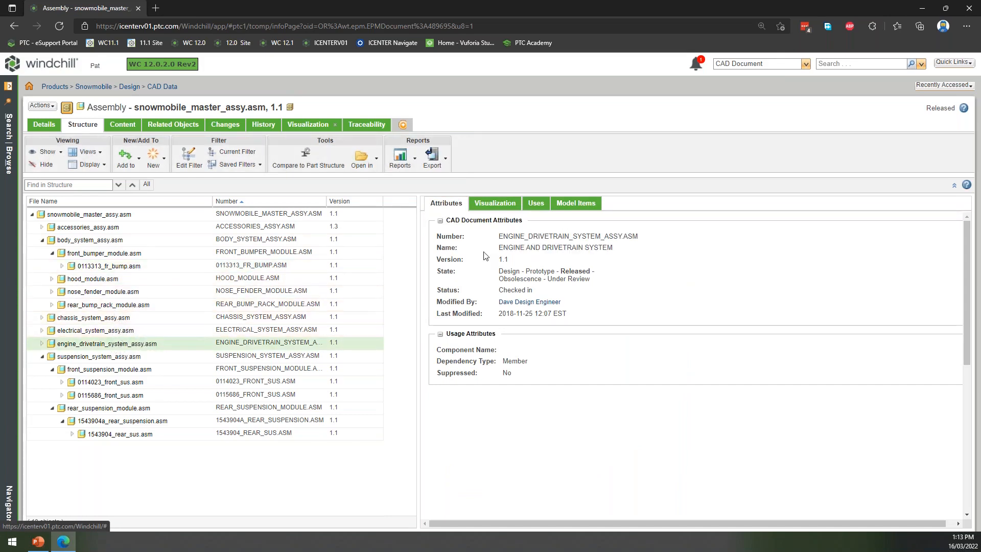
left_click(535, 202)
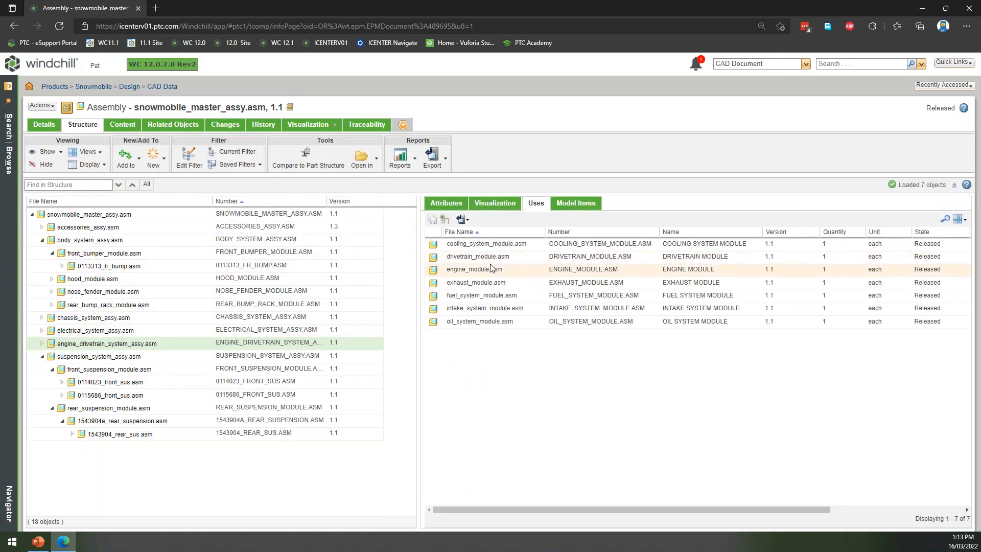